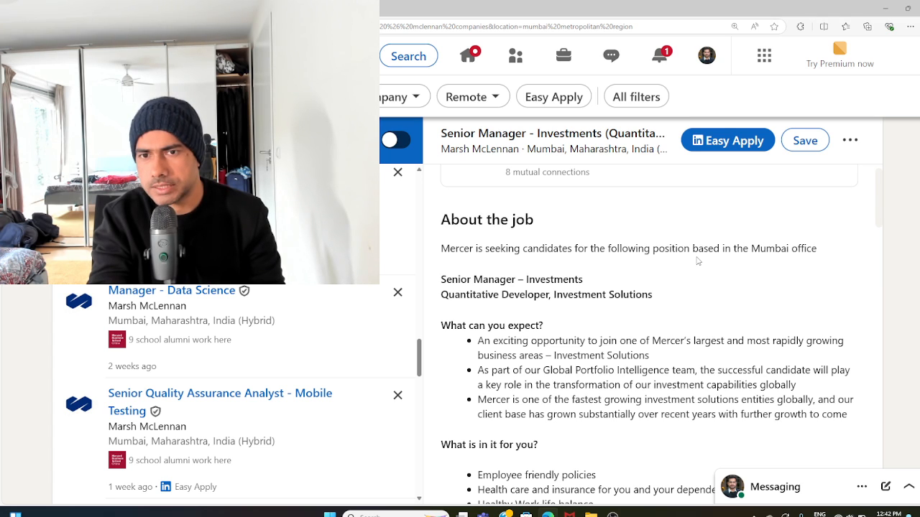
Select the word 'Investments' in the 'Senior Manager – Investments' line under About the job
double_click(554, 279)
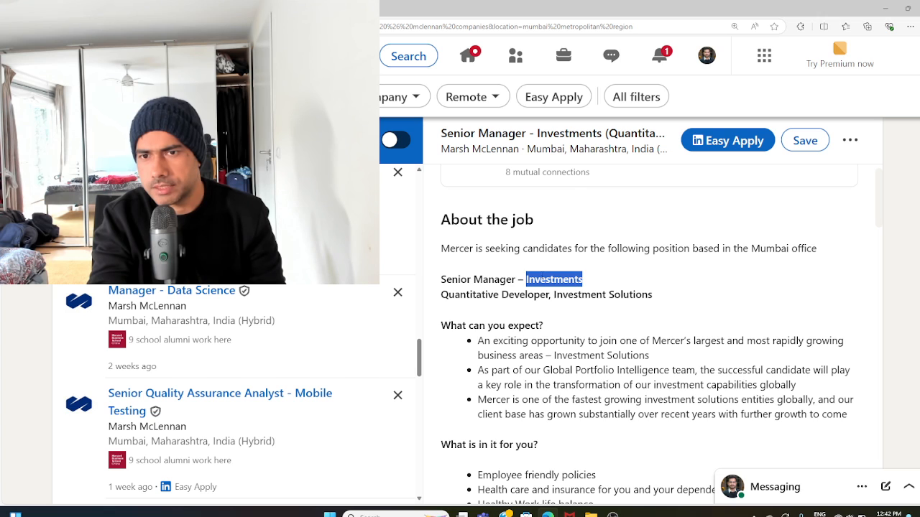